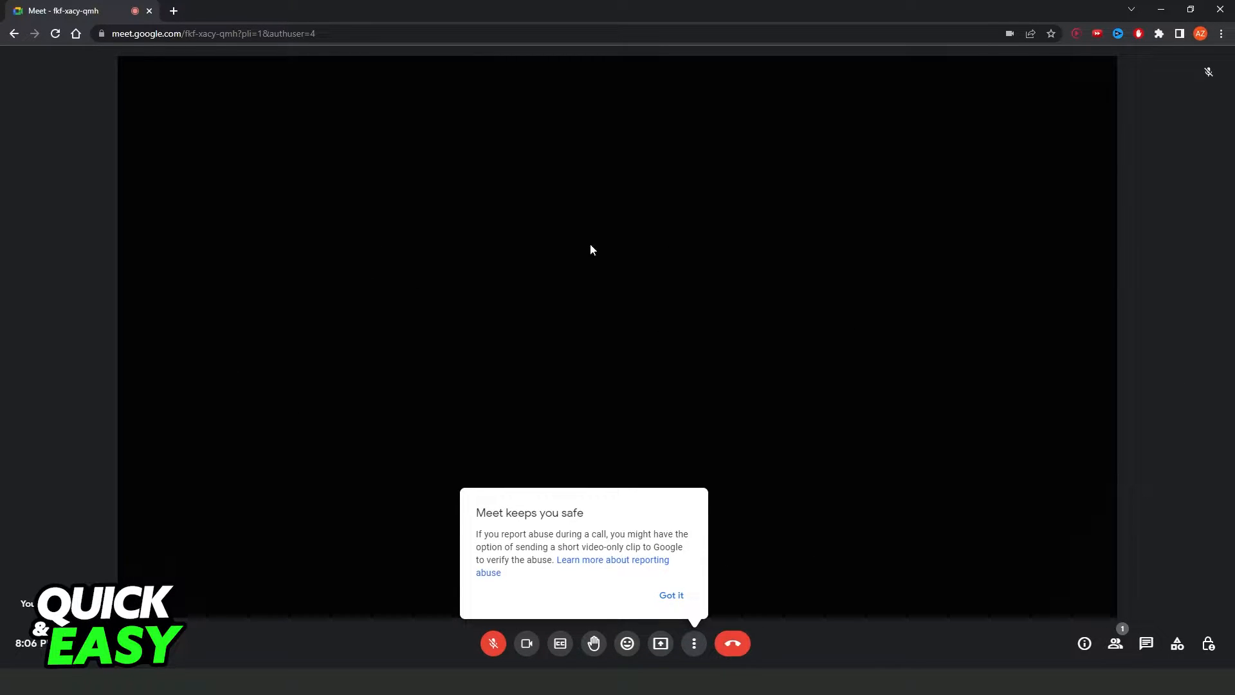
mouse_move(548, 420)
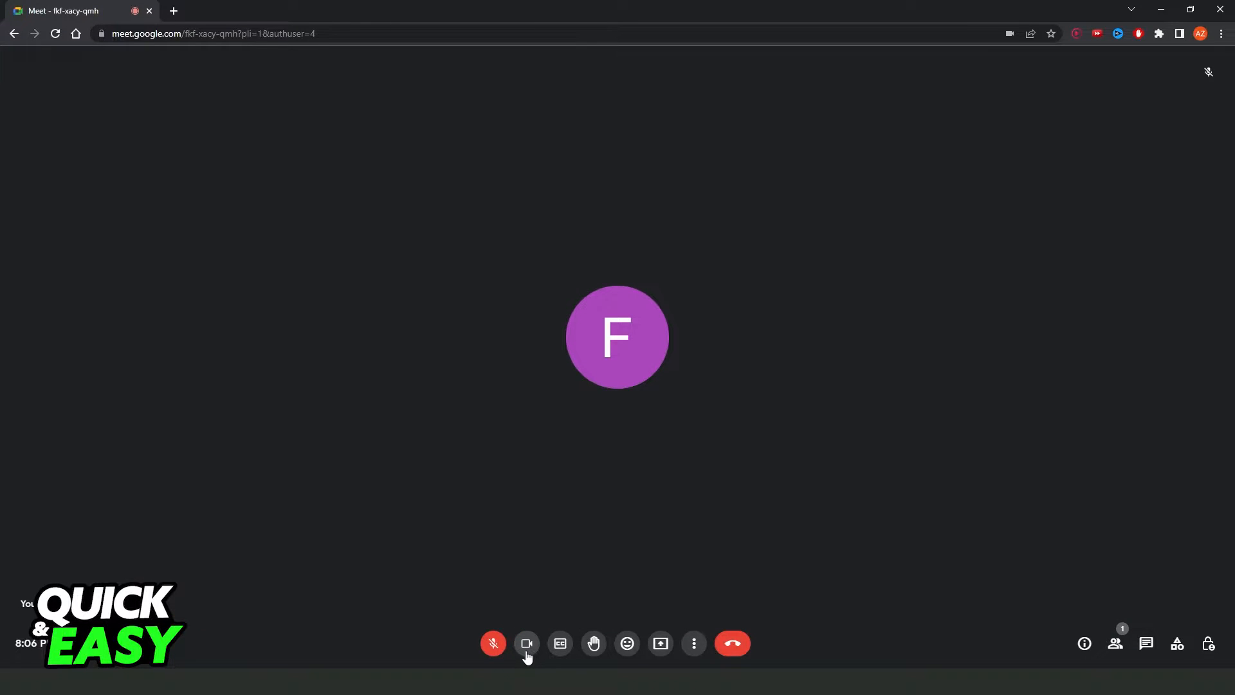
- Switch the camera back on in the call
click(693, 644)
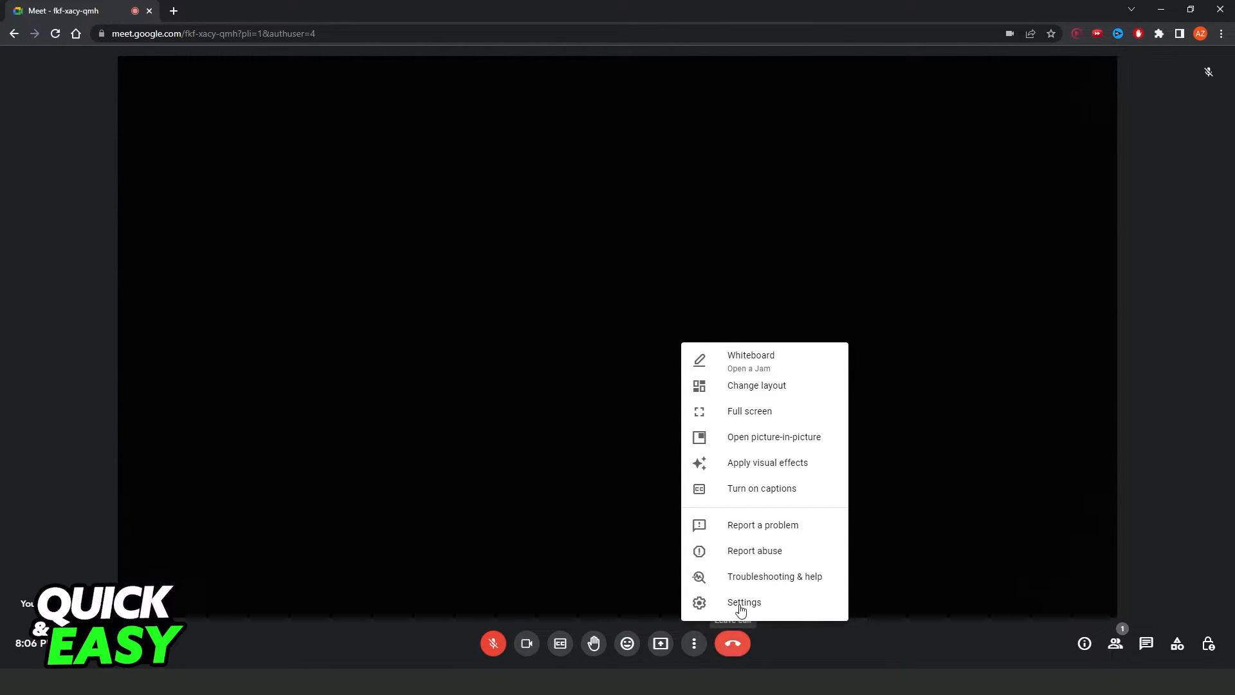
mouse_move(762, 613)
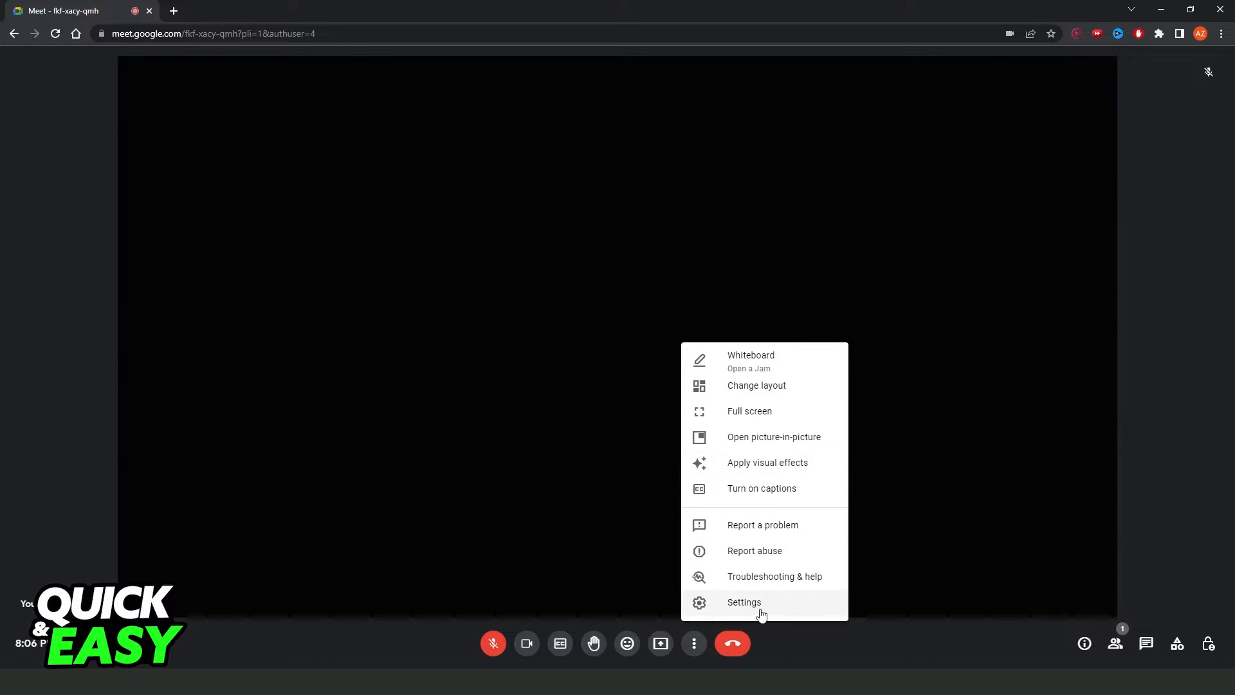
mouse_move(739, 475)
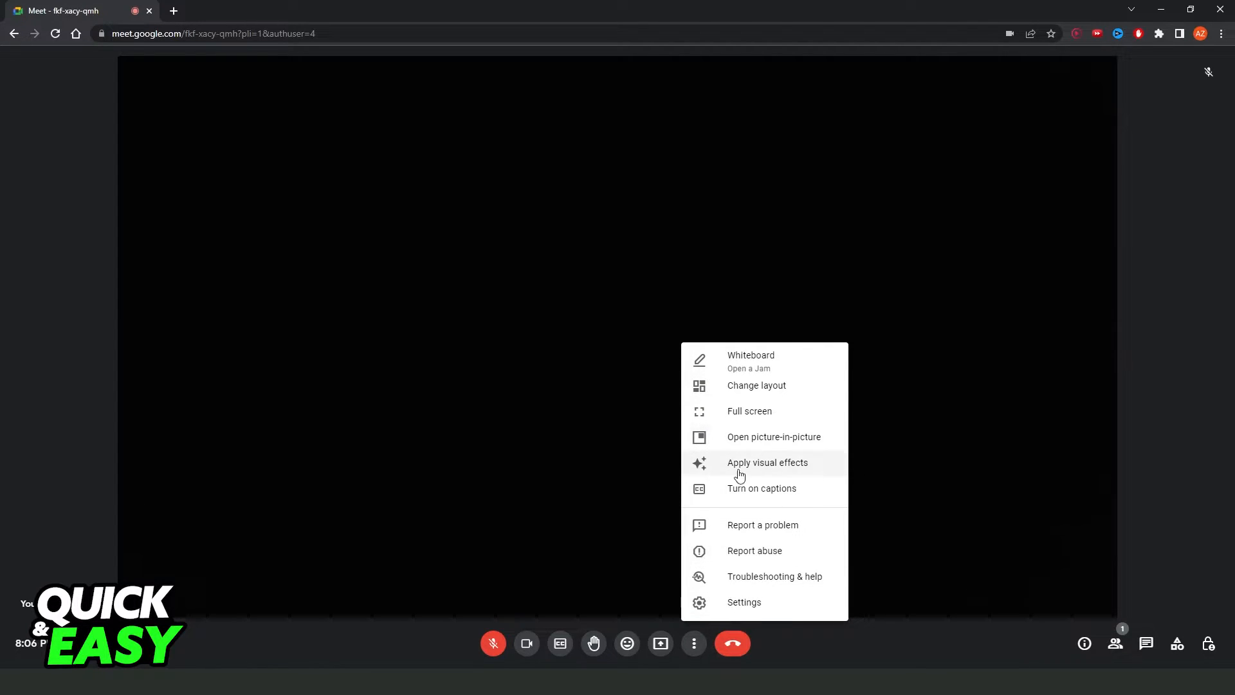
mouse_move(738, 446)
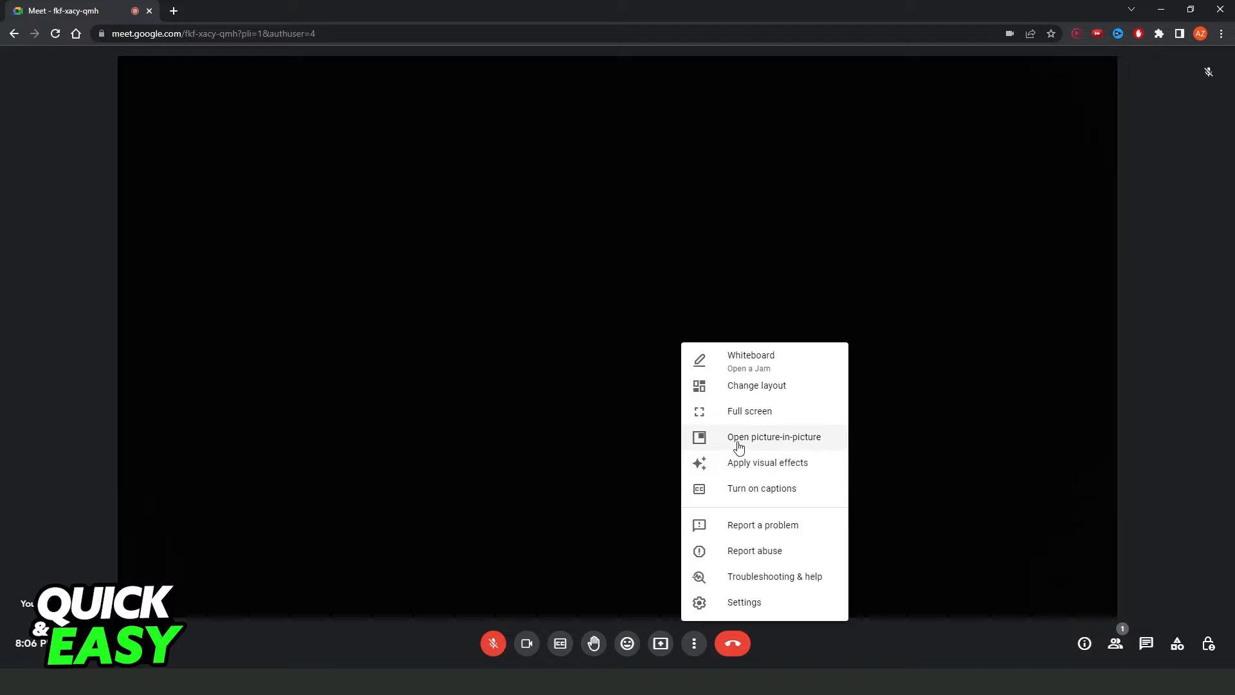
mouse_move(751, 471)
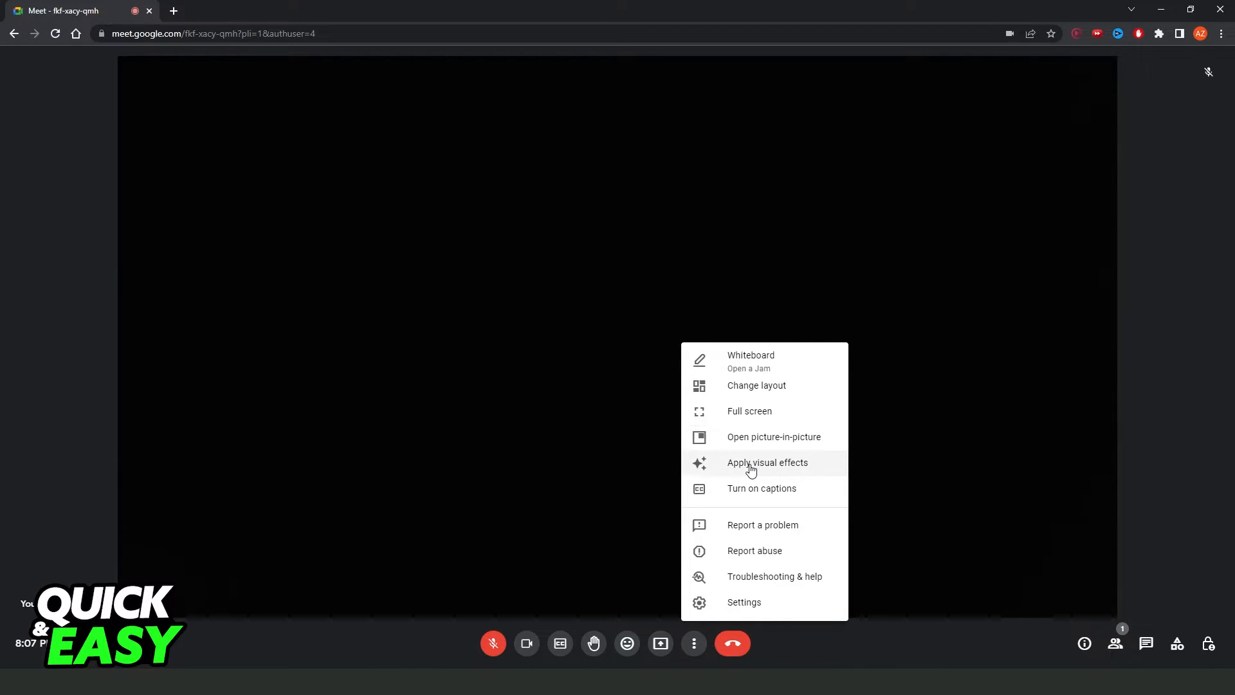
- Apply visual effects, try the ornate living room background, then settle on the animated tropical beach
click(767, 462)
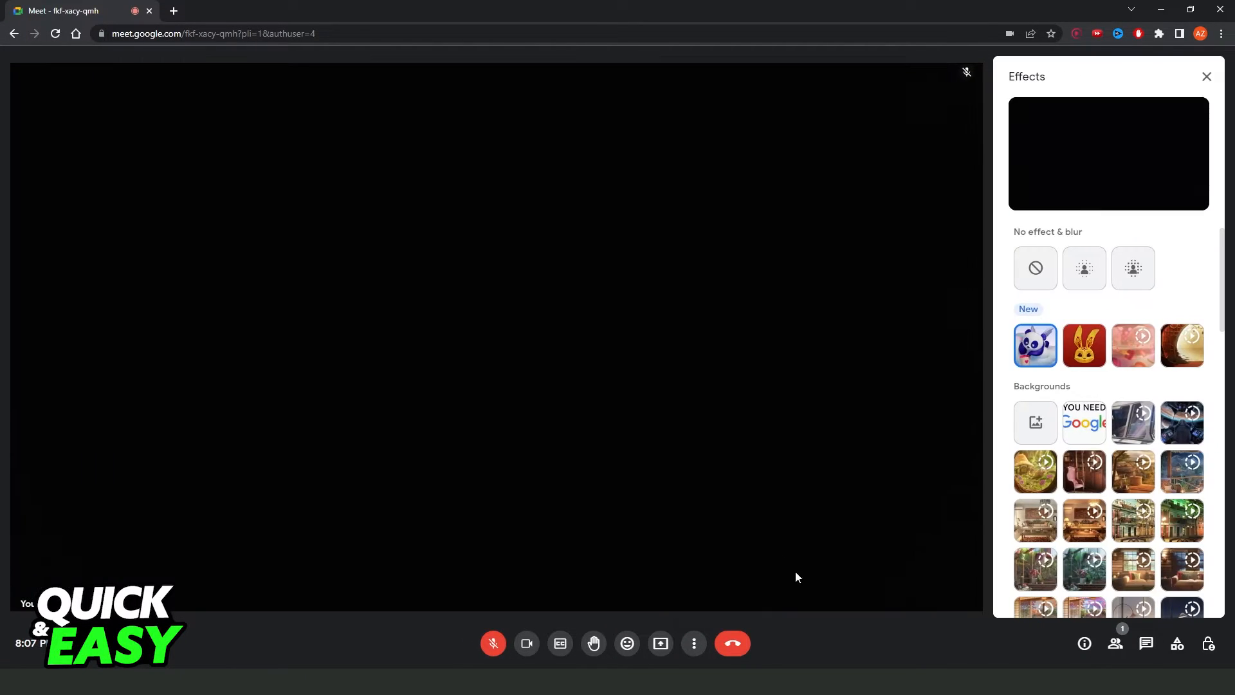
scroll(down, 3)
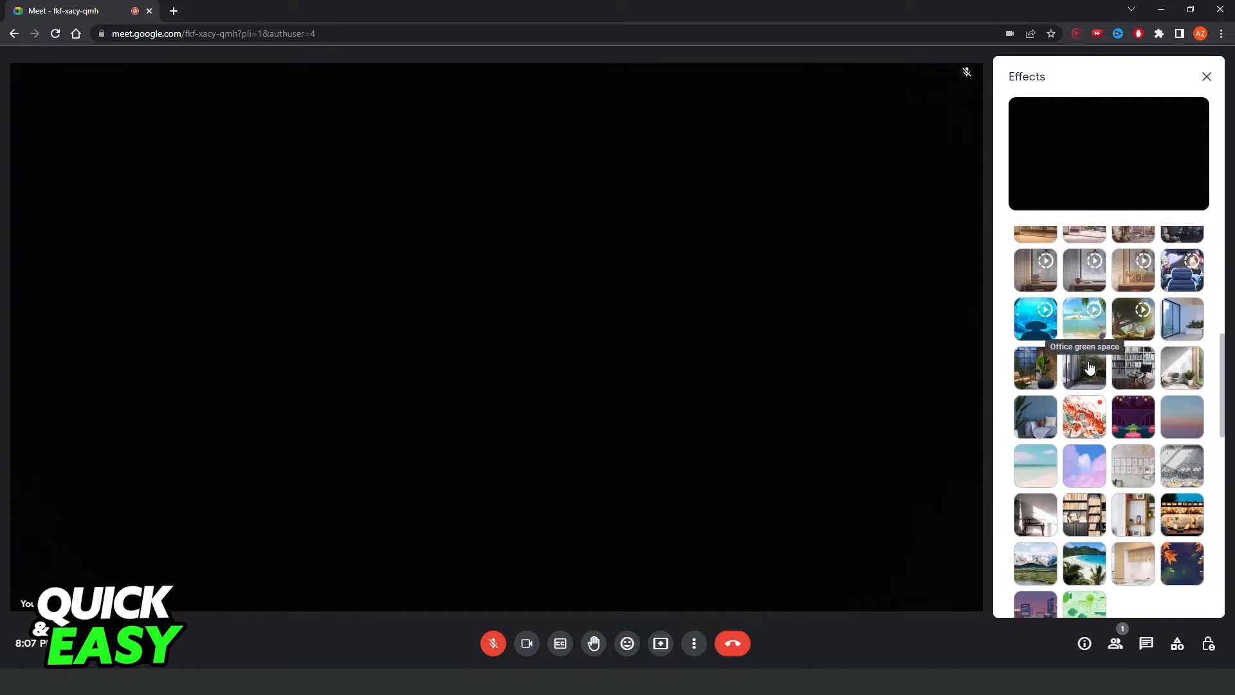
scroll(up, 3)
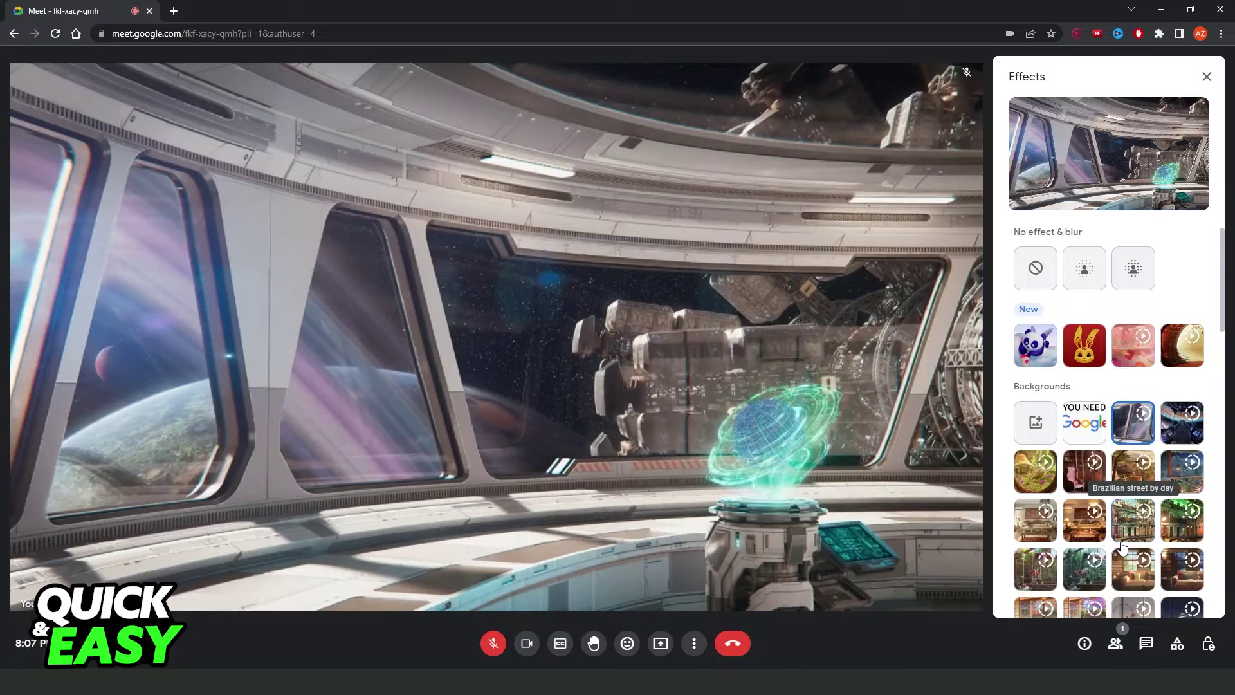
scroll(down, 3)
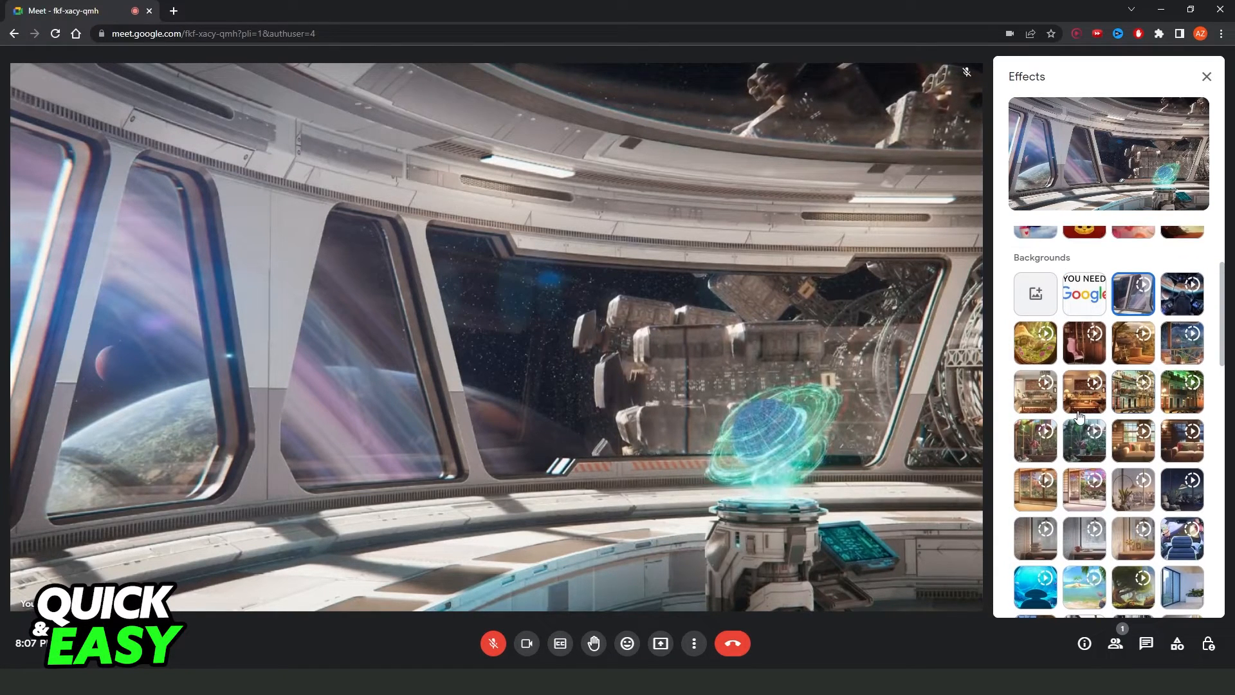
click(1035, 391)
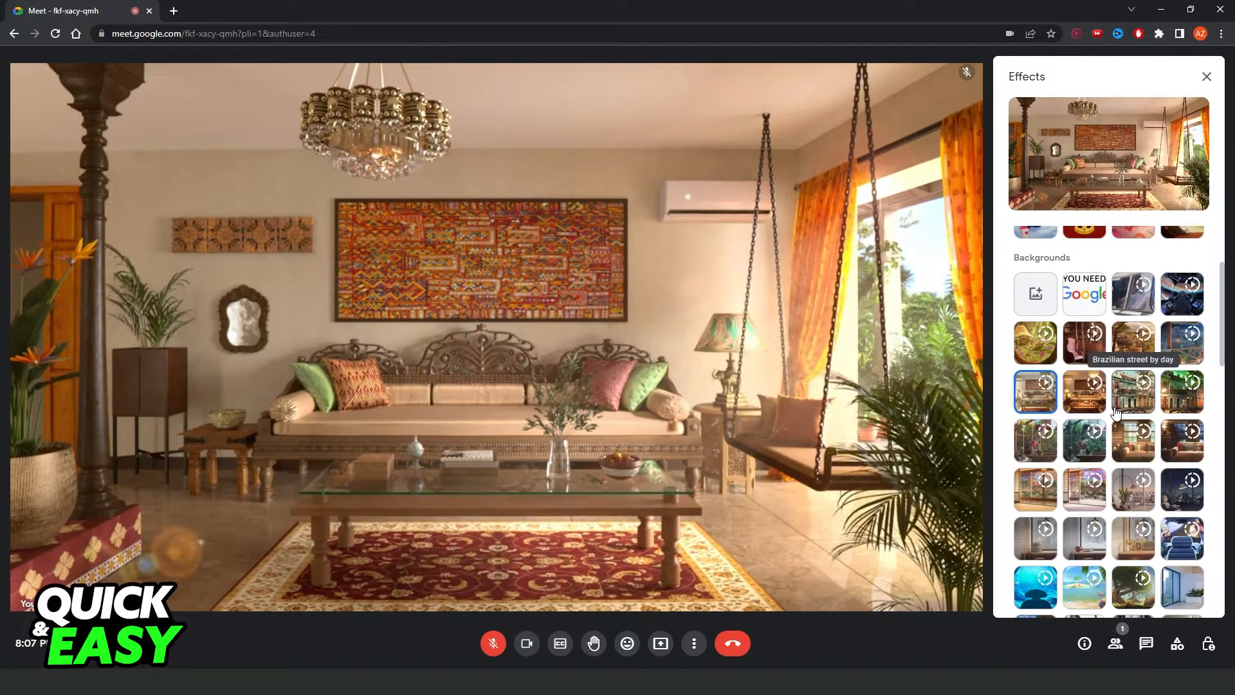
click(1085, 537)
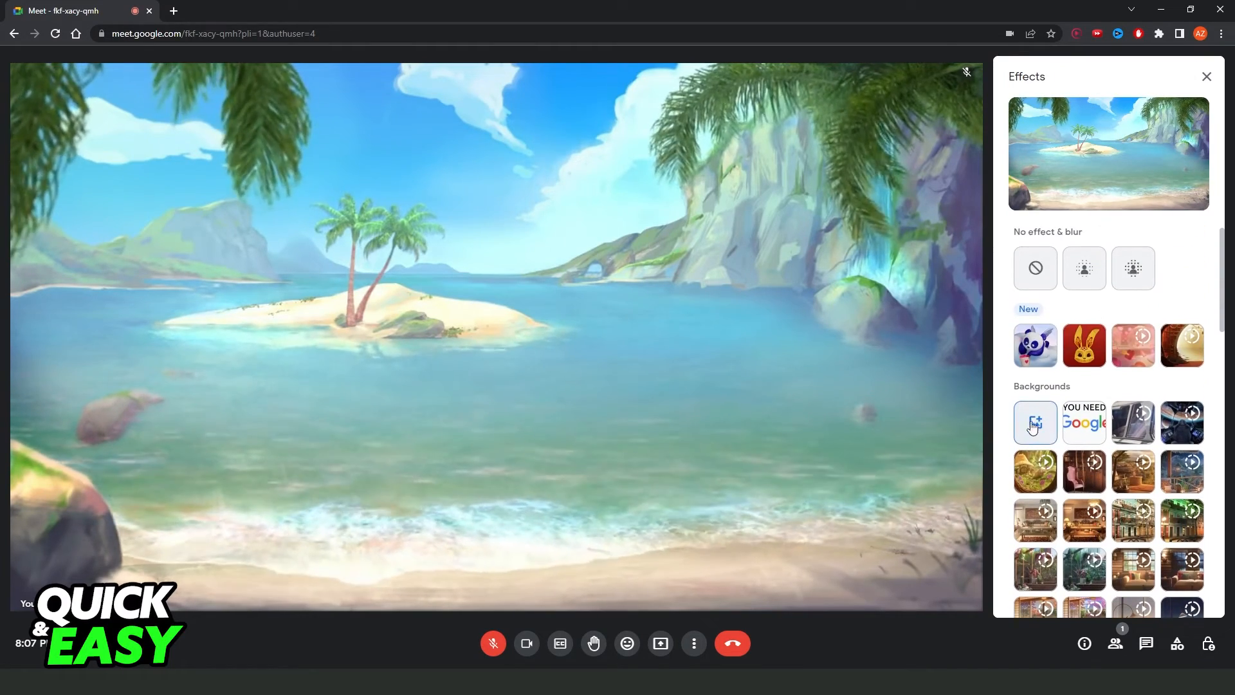
mouse_move(1035, 424)
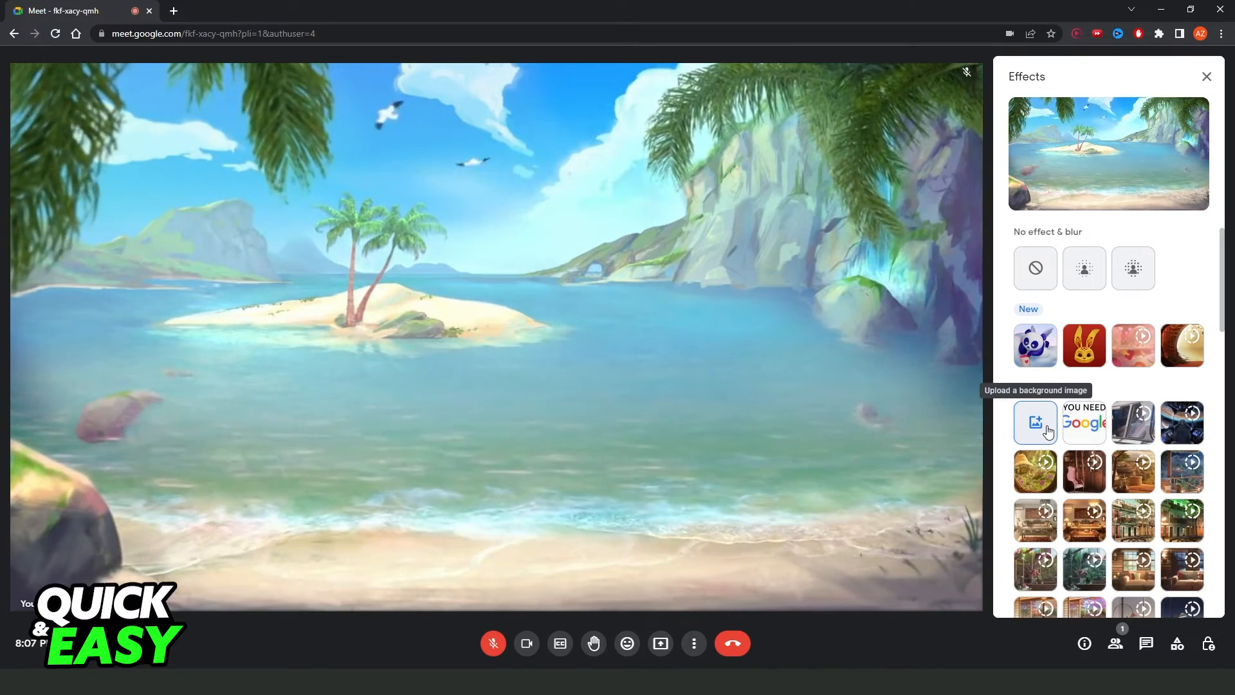
scroll(down, 3)
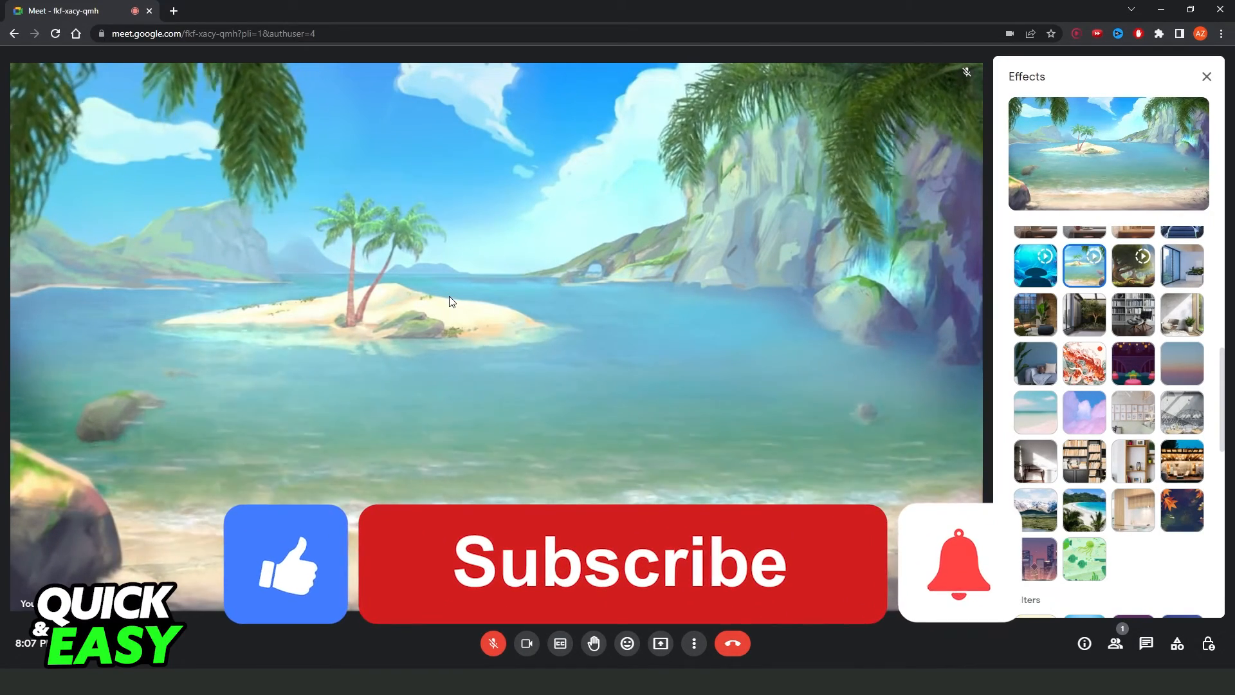
click(635, 580)
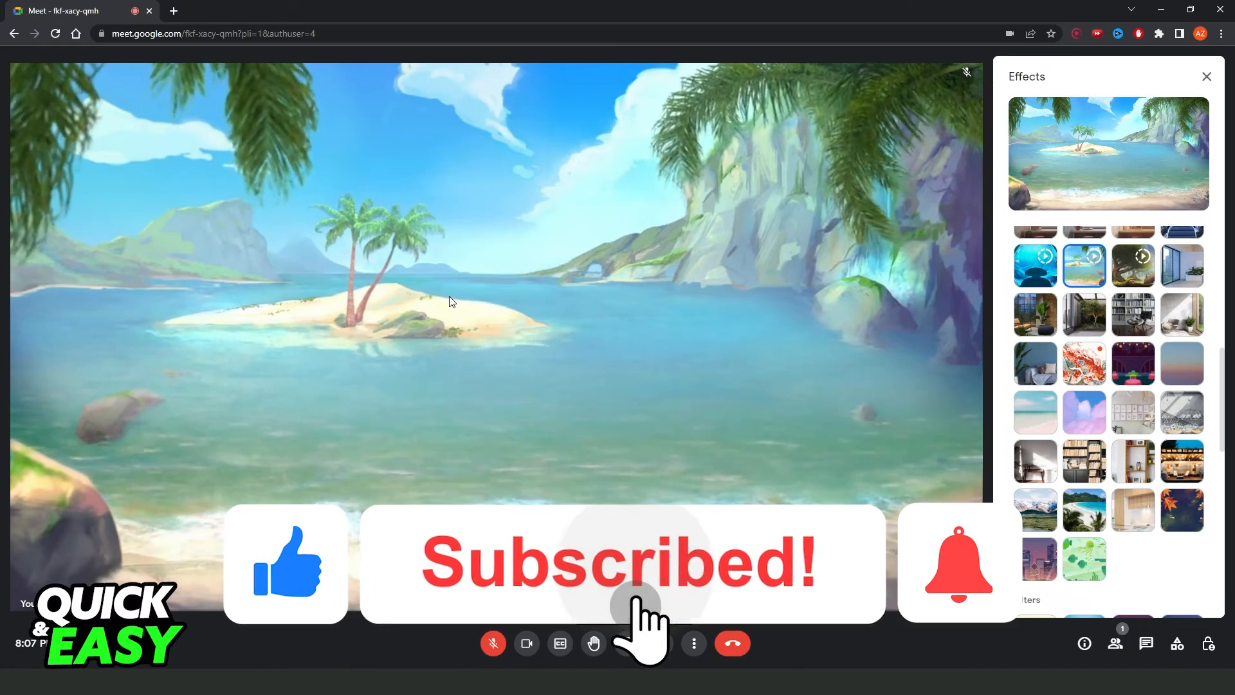